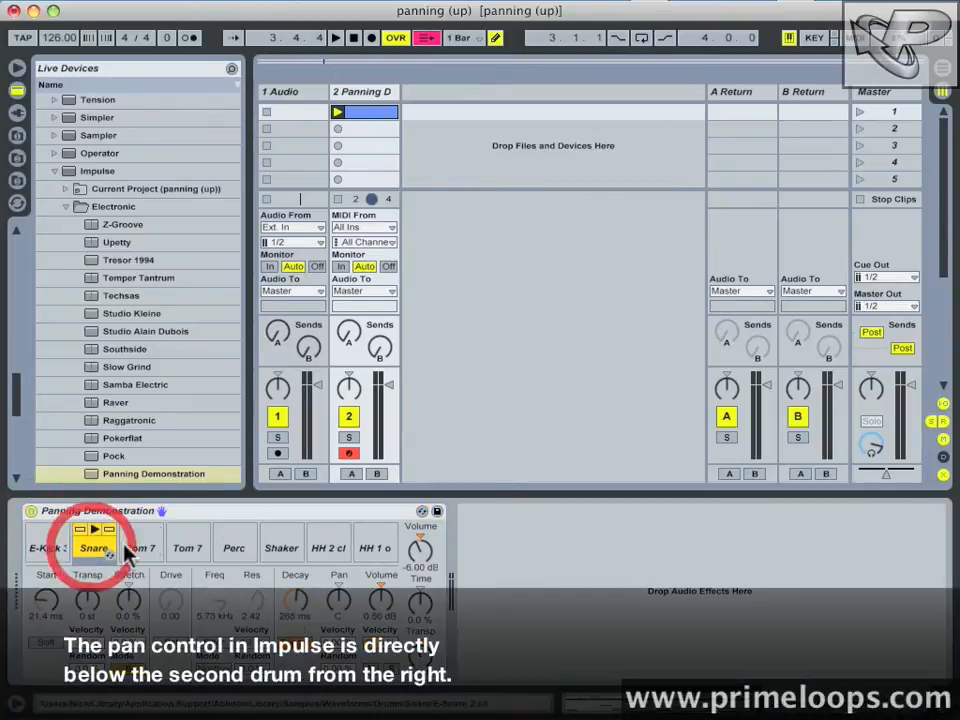
Select the E-Kick pad in Impulse to view its Pan knob, still centred
left_click(234, 547)
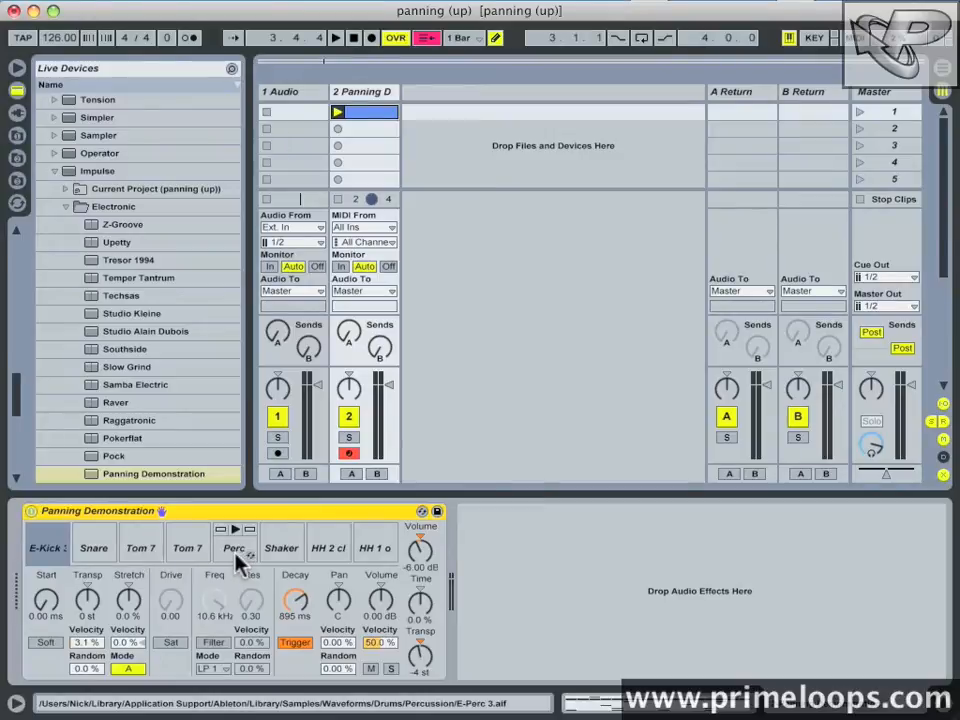
mouse_move(175, 548)
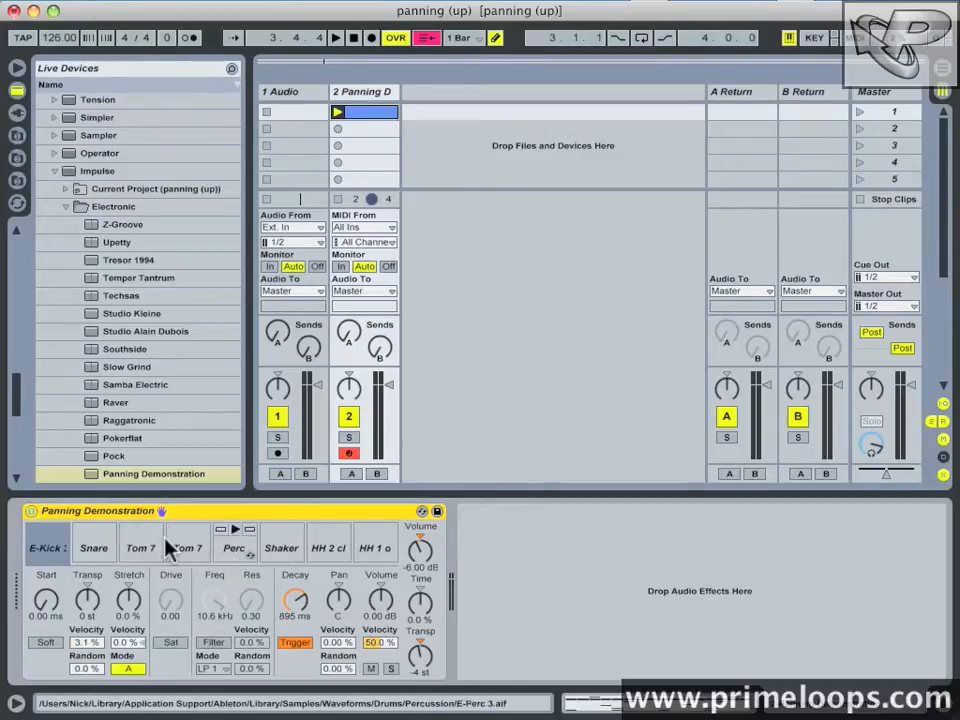
Audition the Tom 7 slots and give the second Tom 7 a pan of 17R
left_click(140, 548)
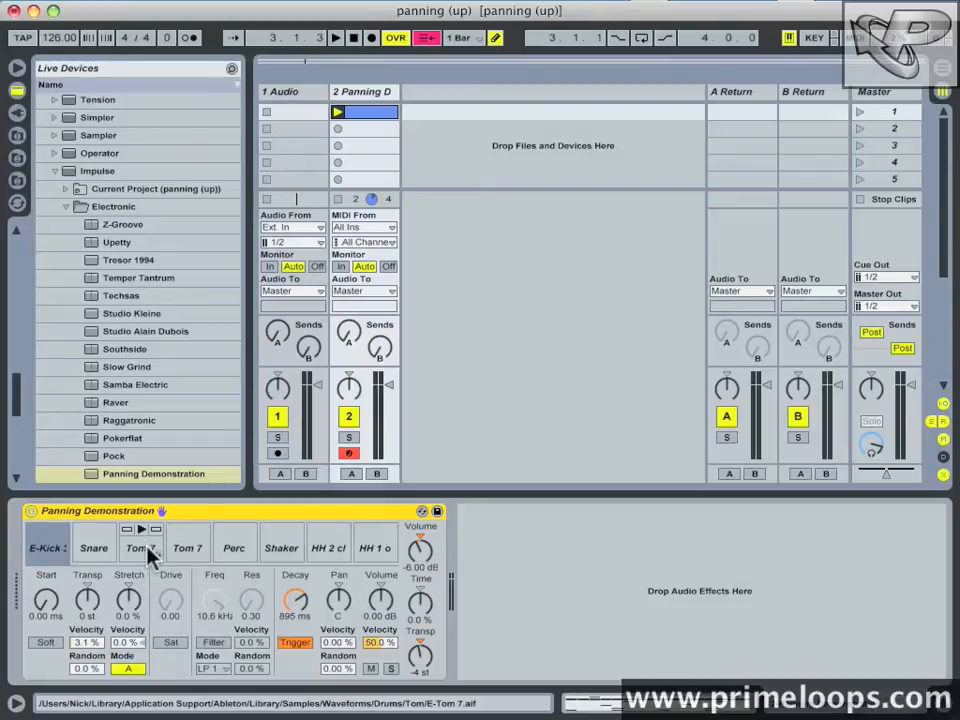
left_click(138, 548)
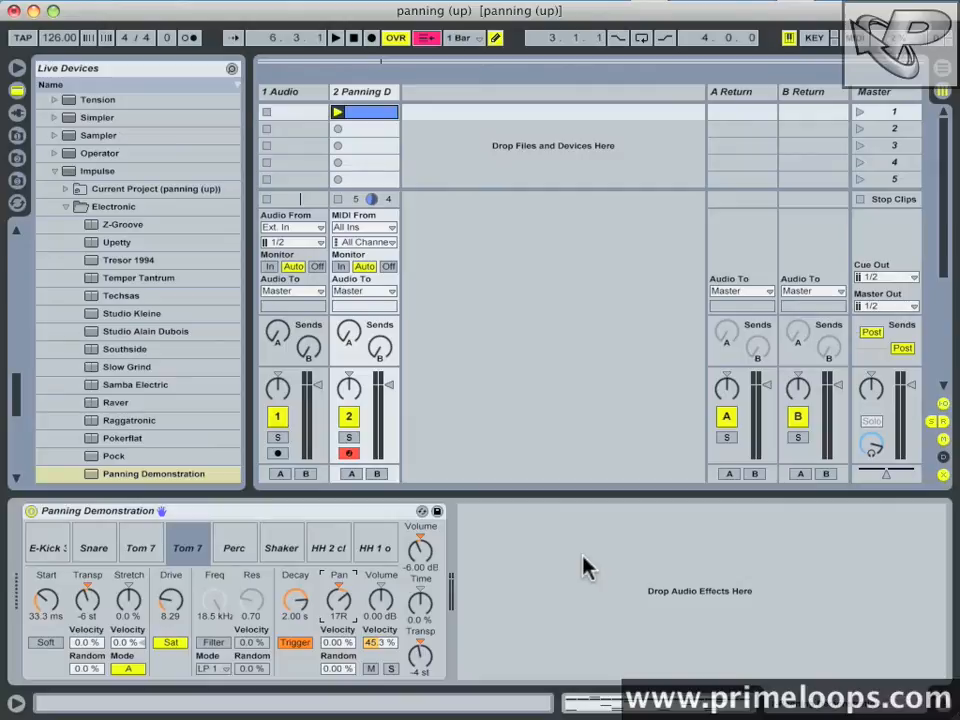
mouse_move(347, 520)
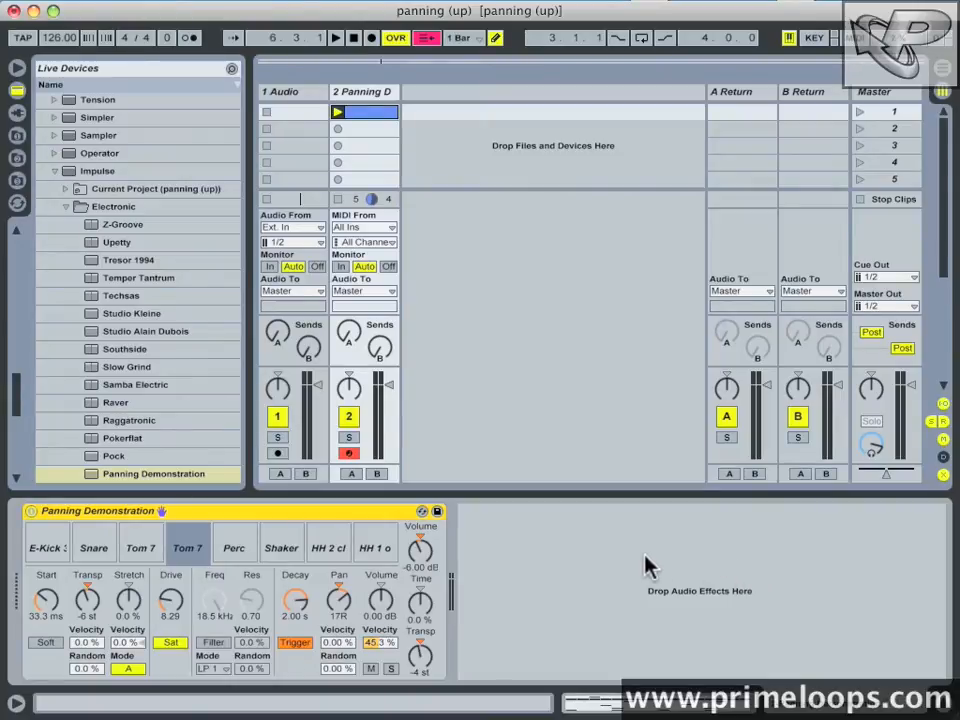
Verify the E-Kick's Pan reads C, then select the Snare slot
left_click(46, 547)
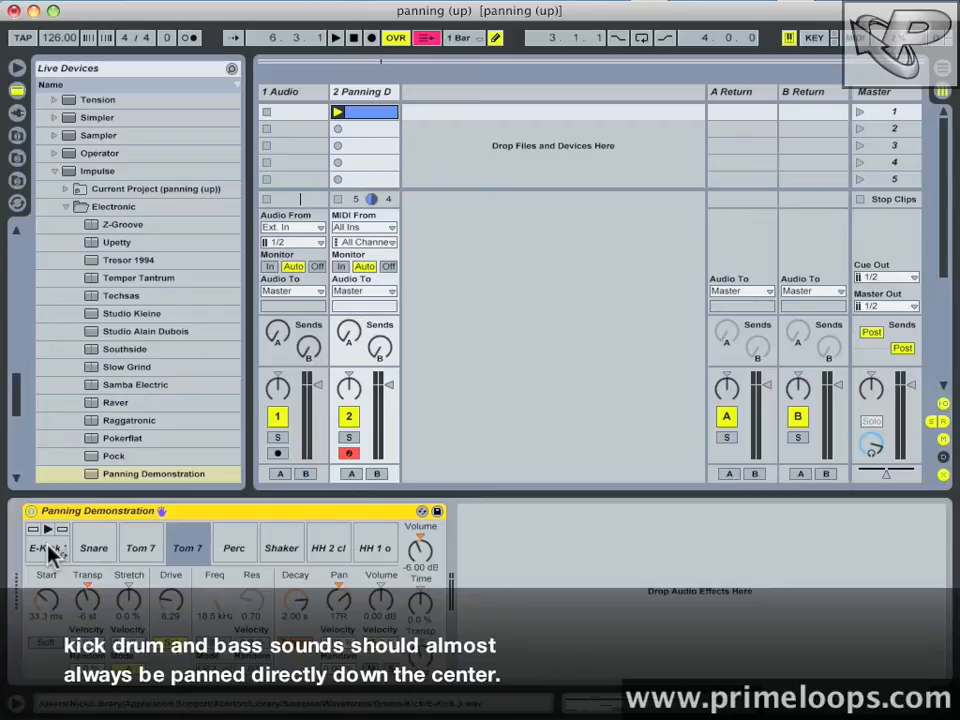
left_click(46, 547)
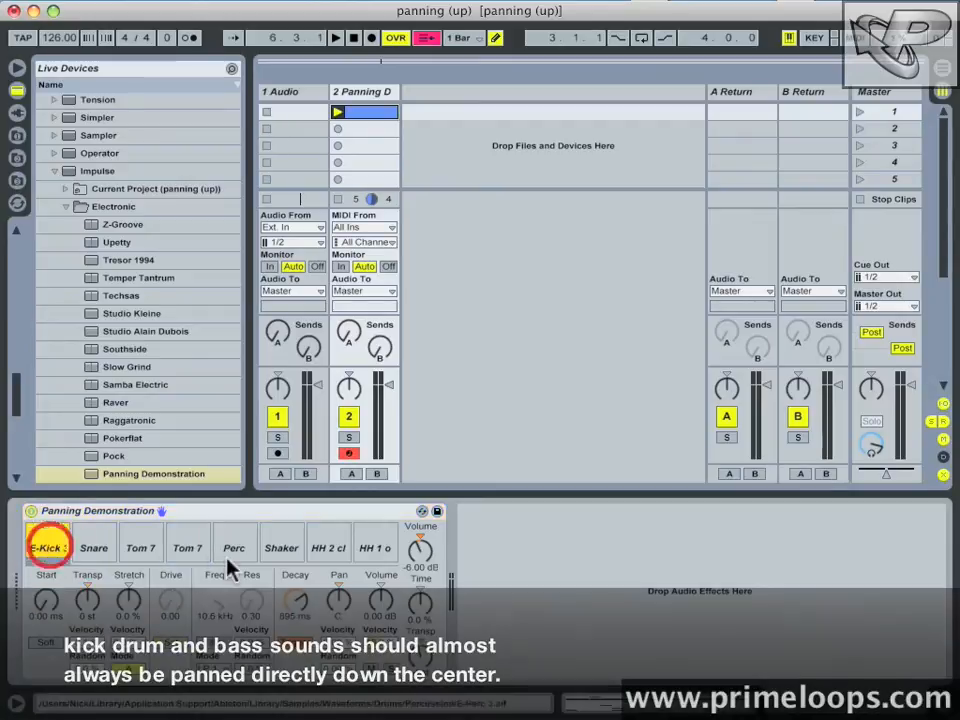
left_click(93, 547)
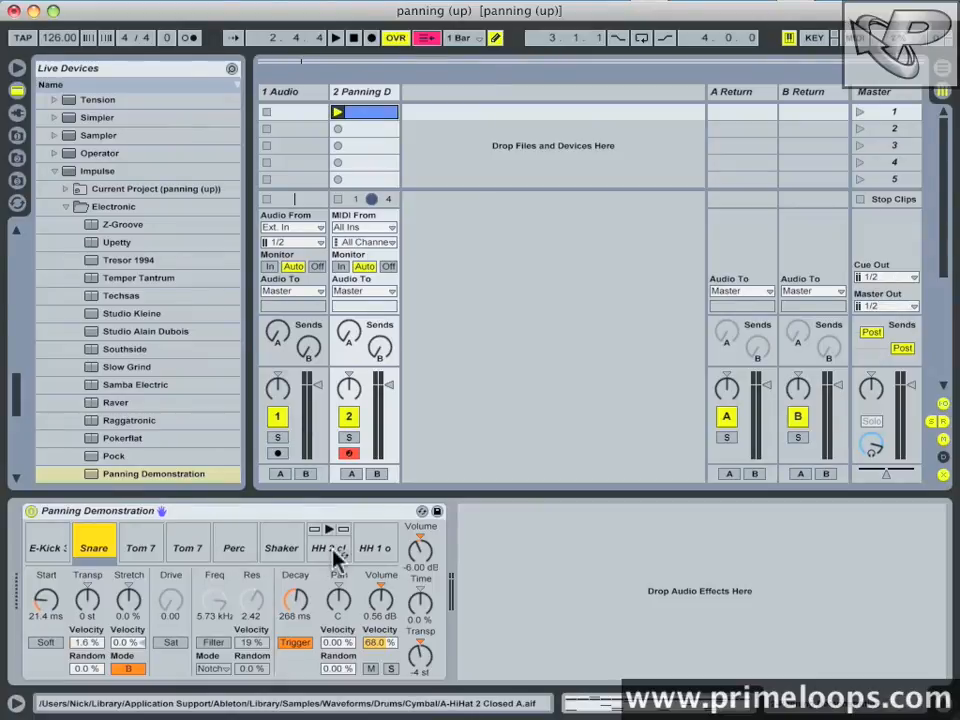
Pan Perc to 10L and the HH 2 cl closed hi-hat to 9R, comparing them
left_click(234, 547)
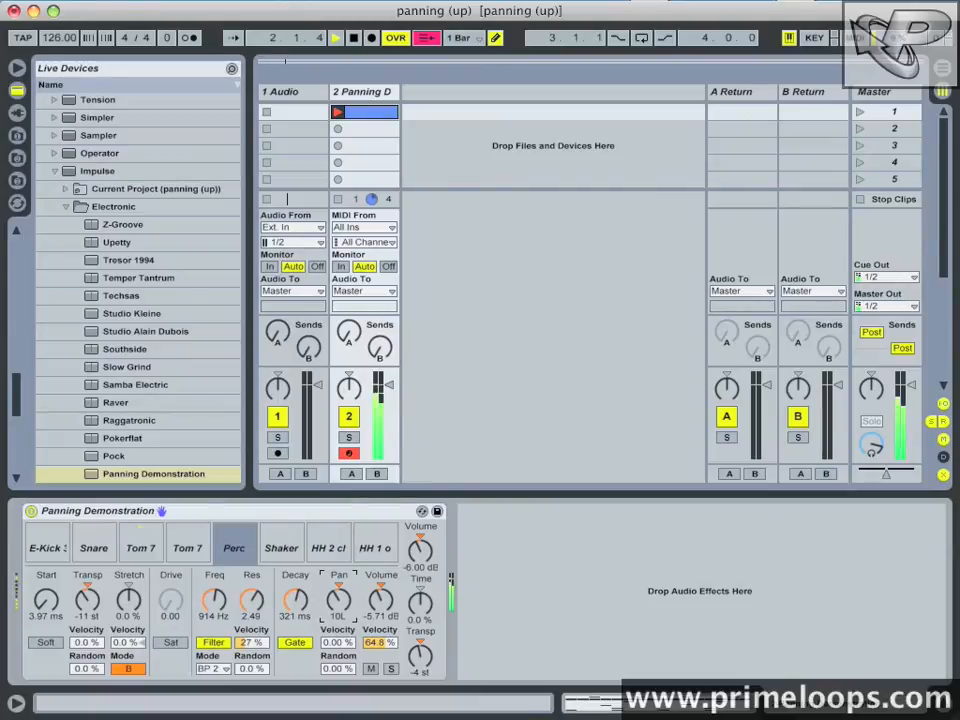
left_click(328, 547)
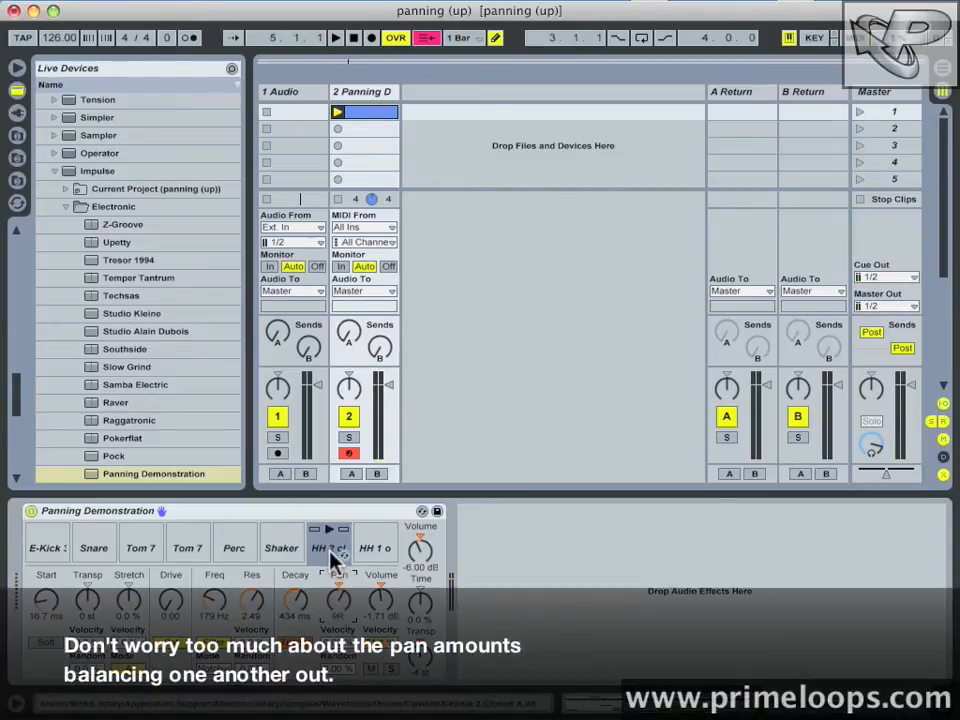
left_click(234, 547)
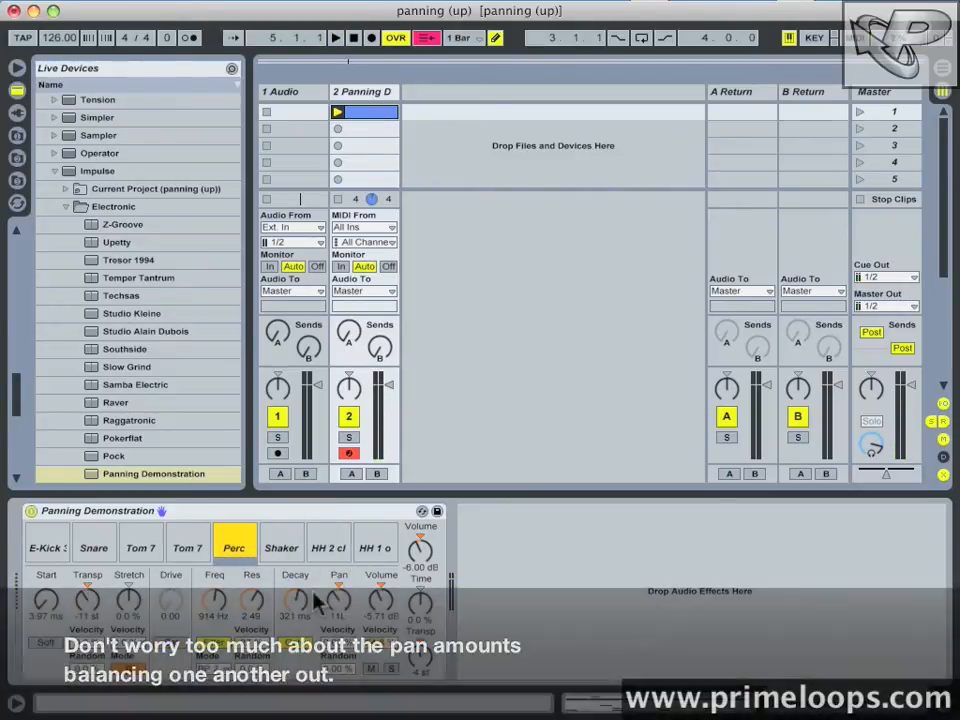
left_click(329, 547)
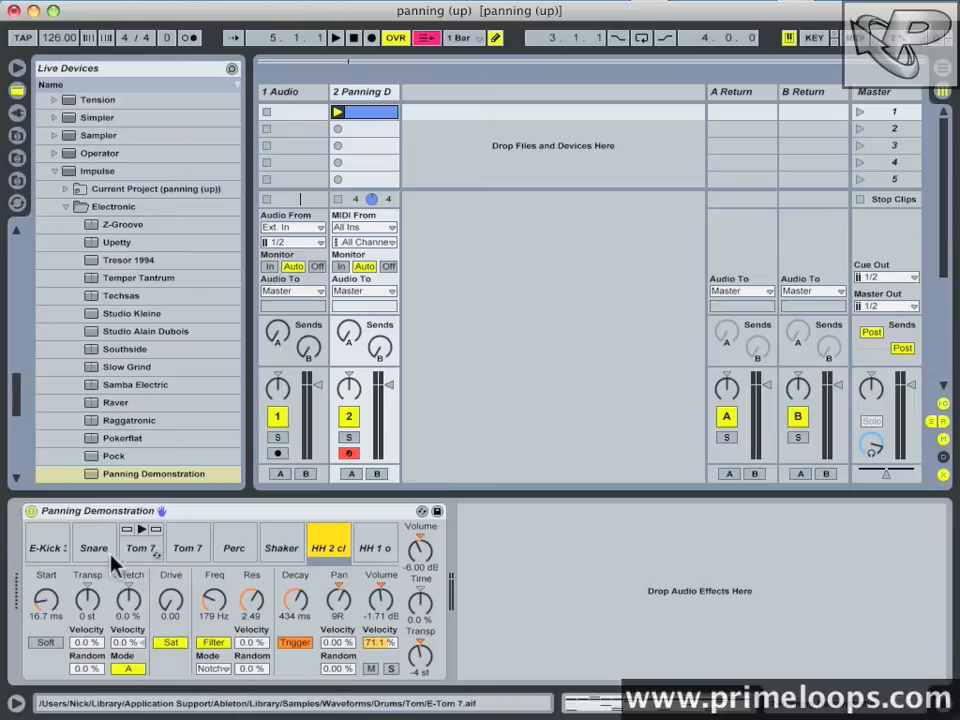
mouse_move(163, 547)
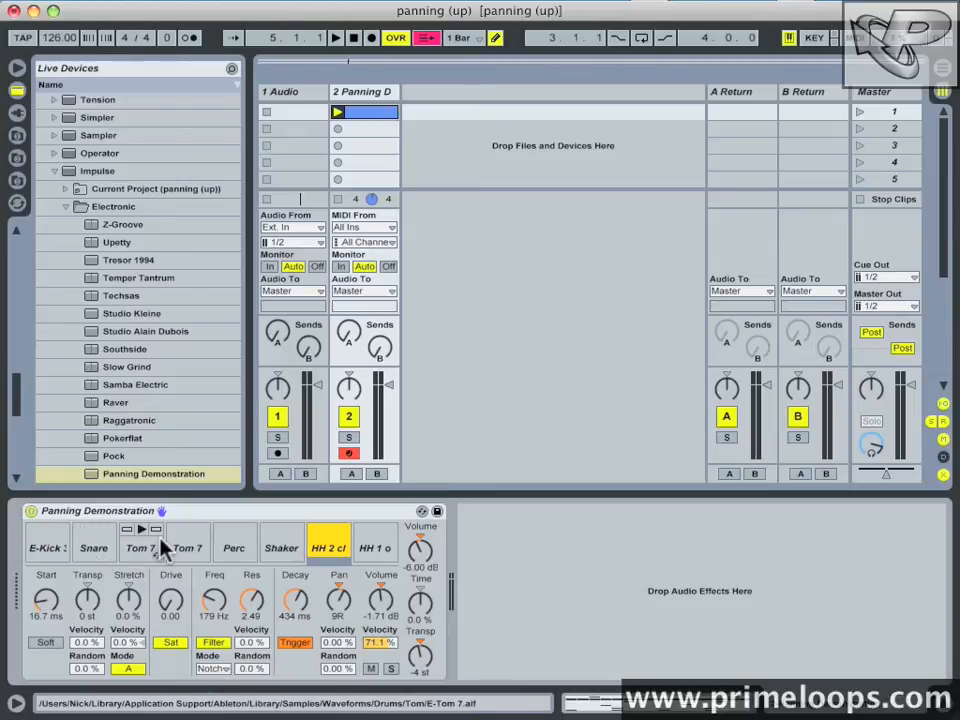
Set the Shaker's Pan to 6R and the Snare's Pan to 8L
left_click(281, 548)
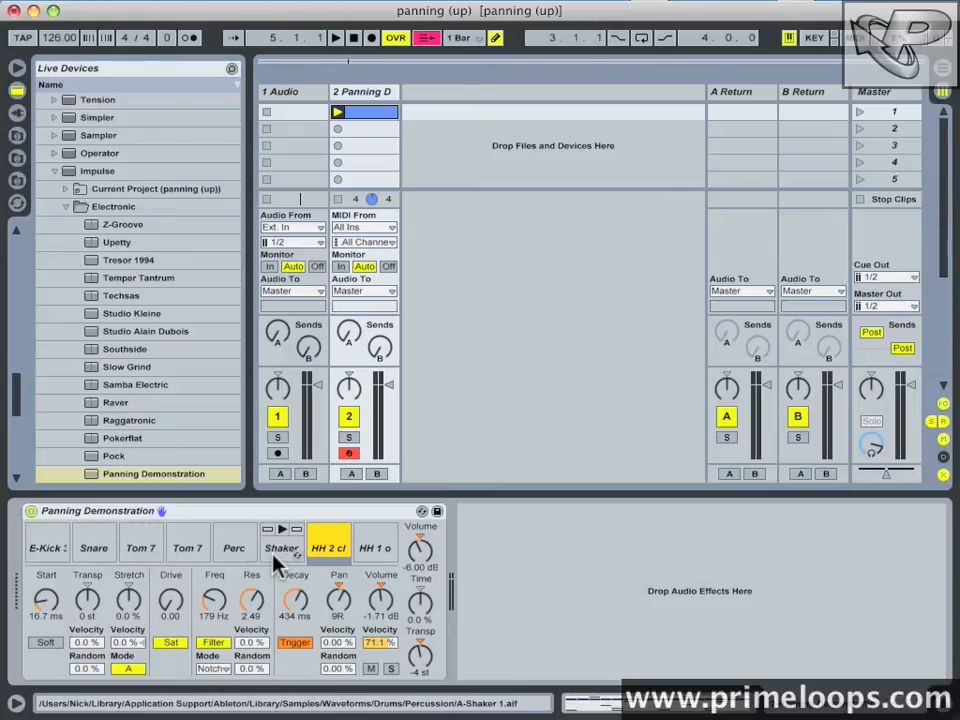
left_click(281, 547)
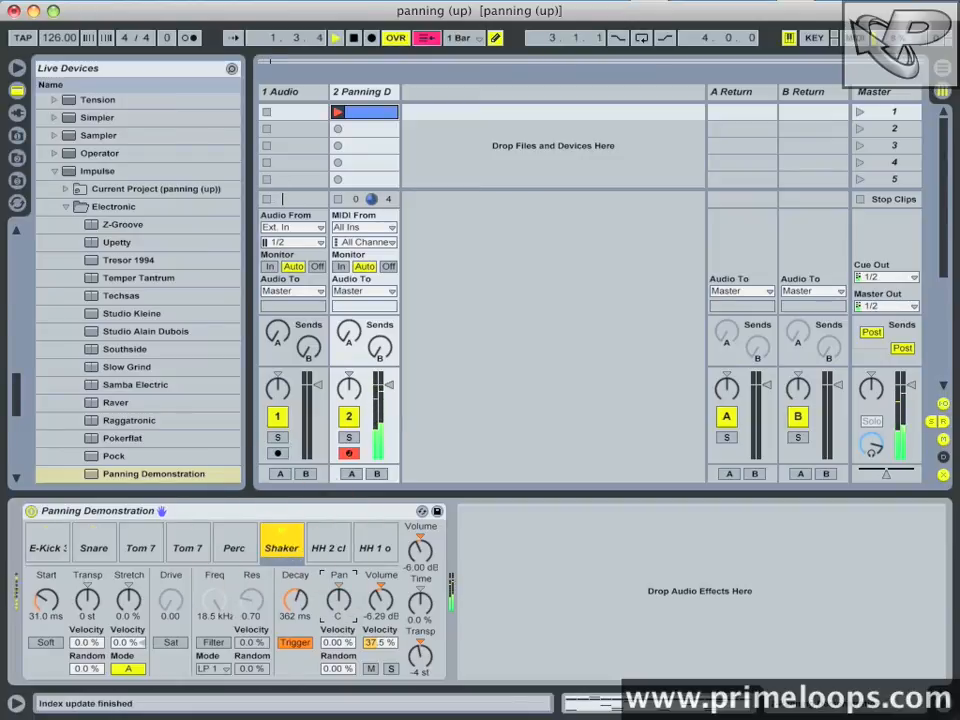
left_click(93, 547)
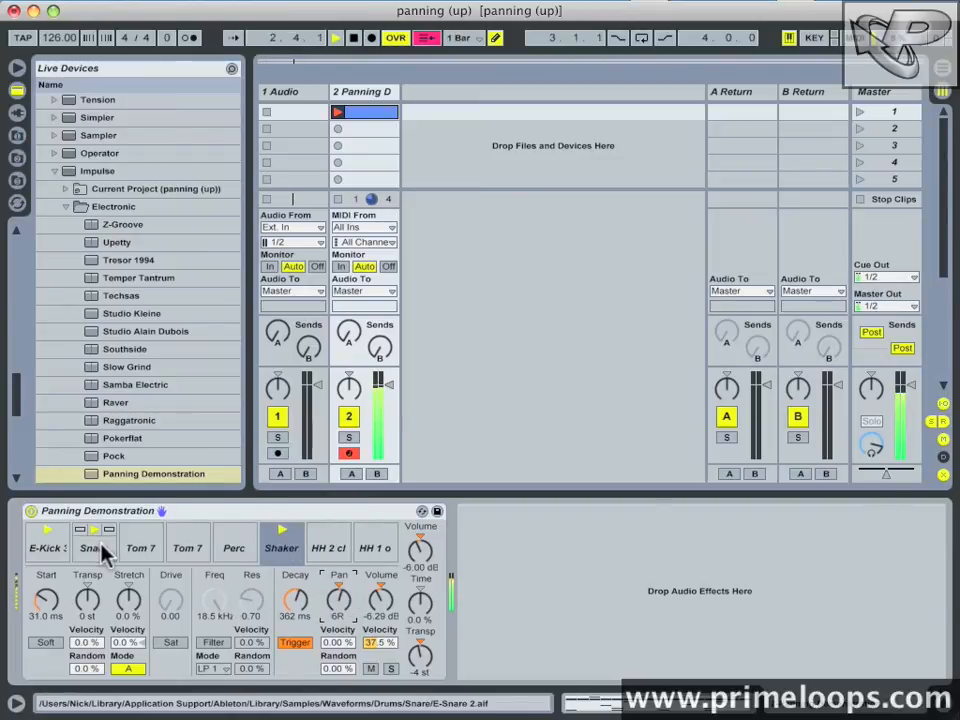
left_click(93, 547)
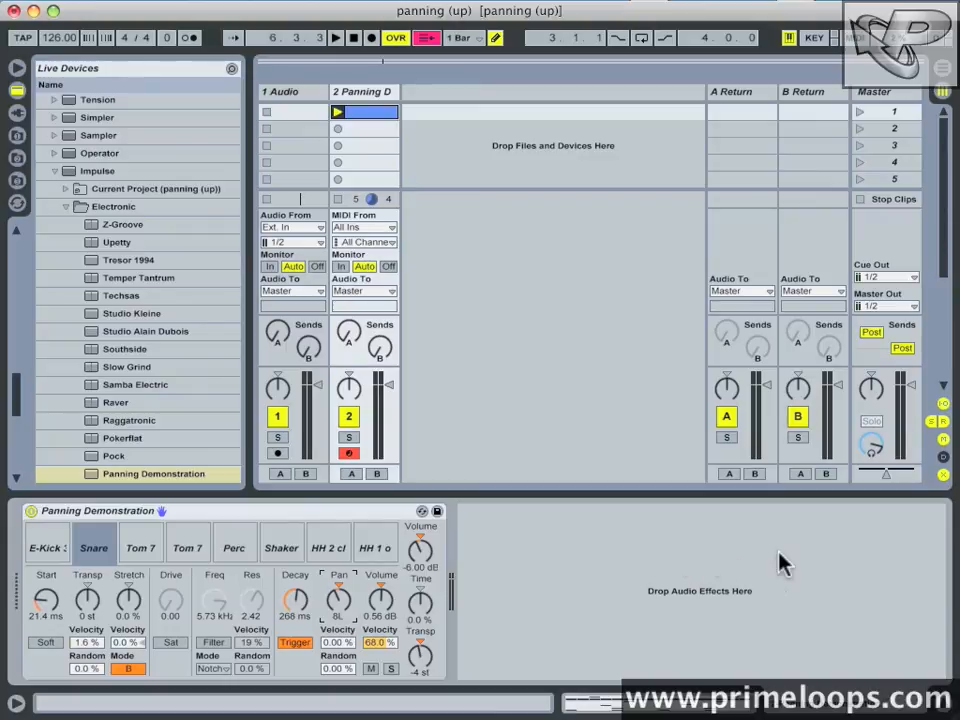
mouse_move(847, 540)
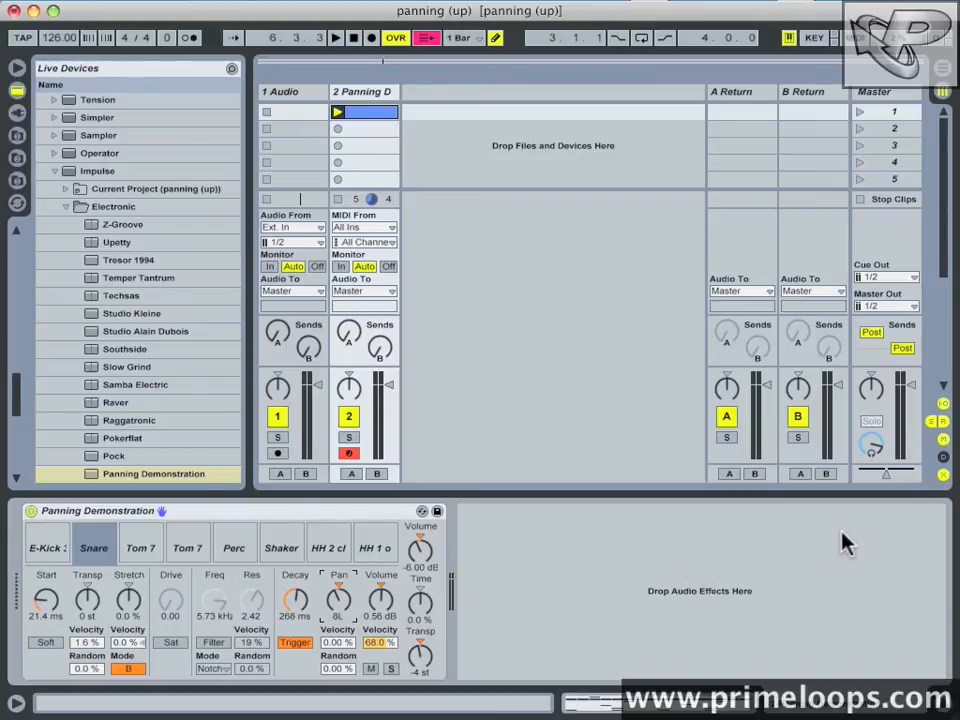